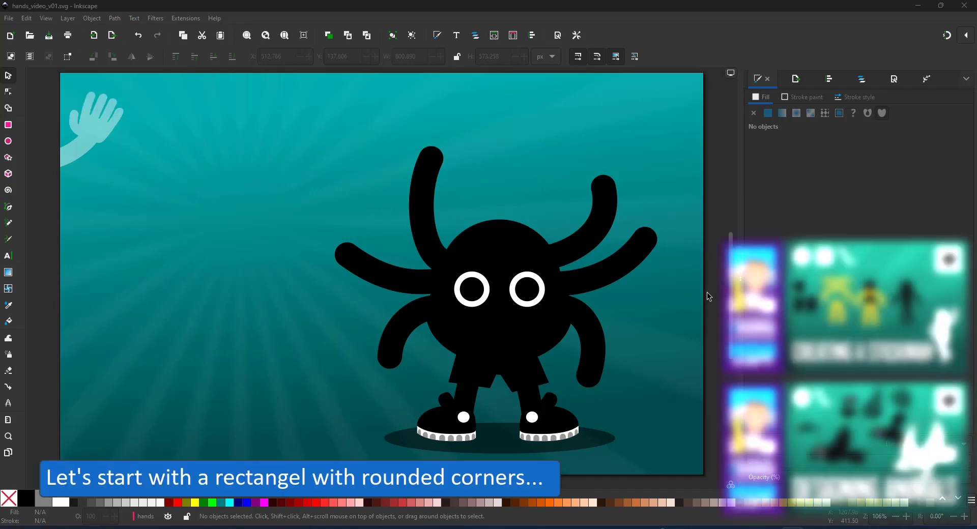
# Step: Draw a black rounded-rectangle palm left of the character, plus a smaller rounded wrist copy below
pyautogui.click(8, 124)
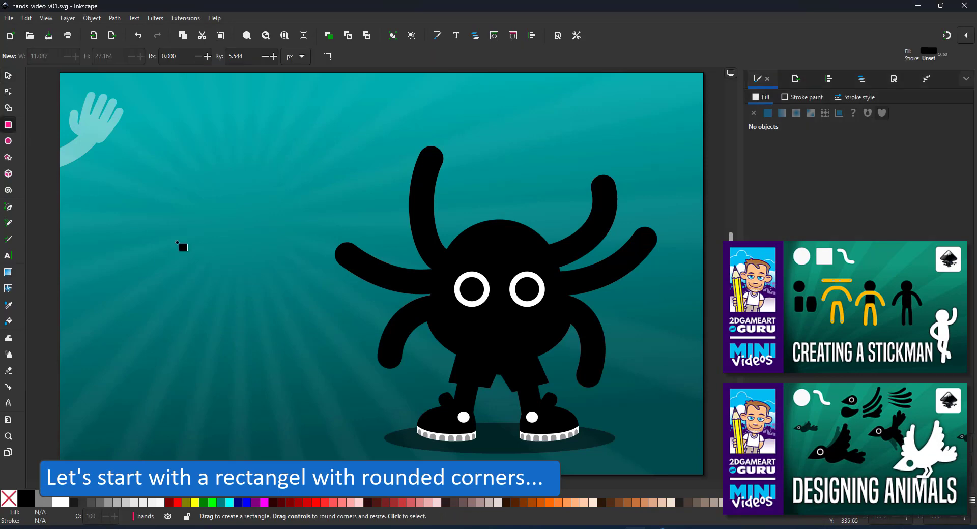
pyautogui.moveTo(159, 211); pyautogui.dragTo(281, 307)
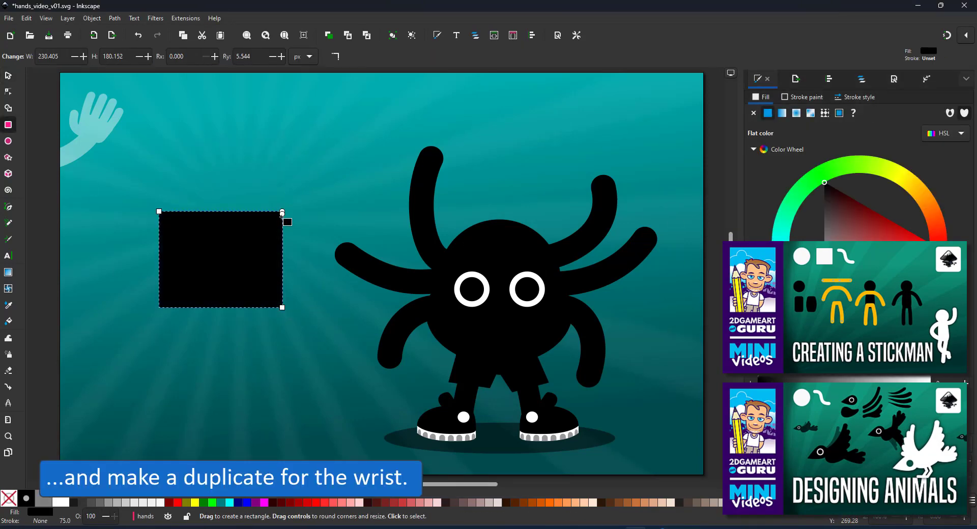
pyautogui.moveTo(282, 221); pyautogui.dragTo(282, 237)
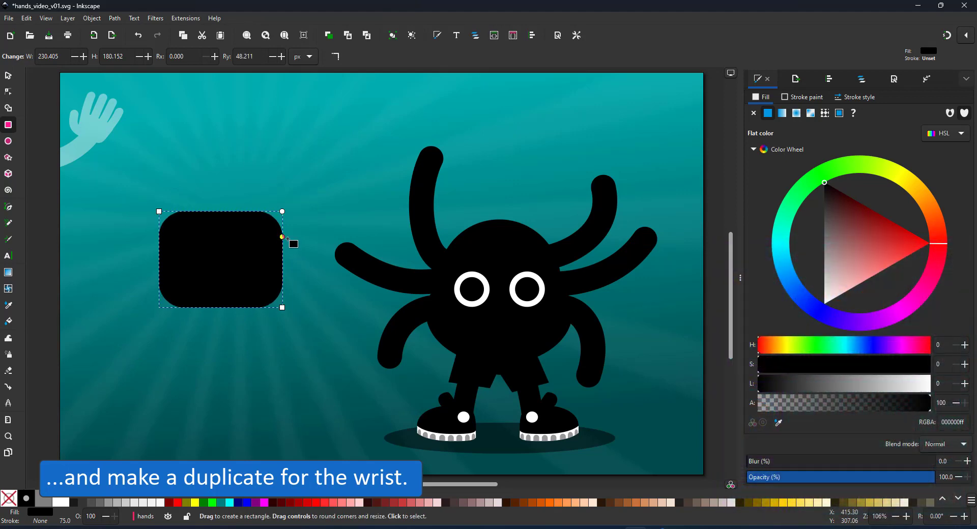
pyautogui.moveTo(180, 305); pyautogui.dragTo(264, 364)
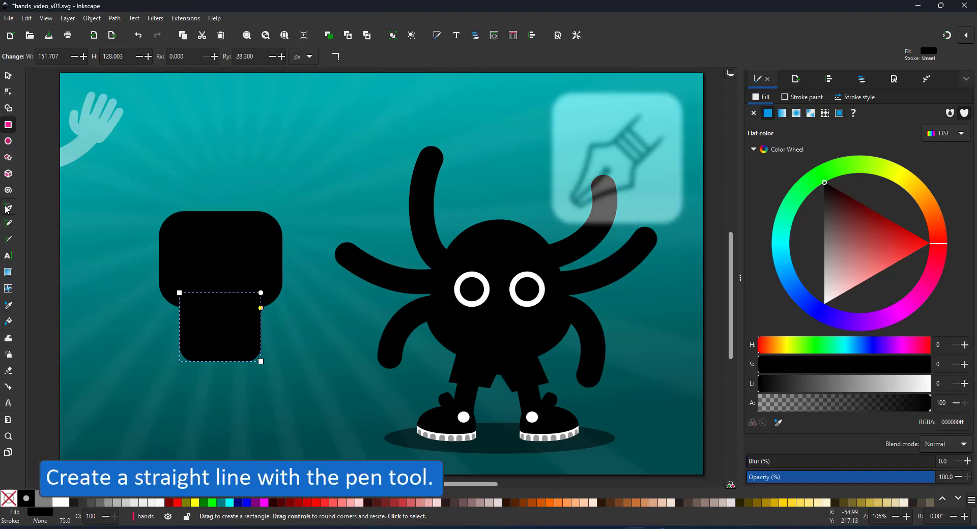
# Step: Draw a straight vertical finger line above the palm with 50 px stroke width and round caps
pyautogui.click(8, 209)
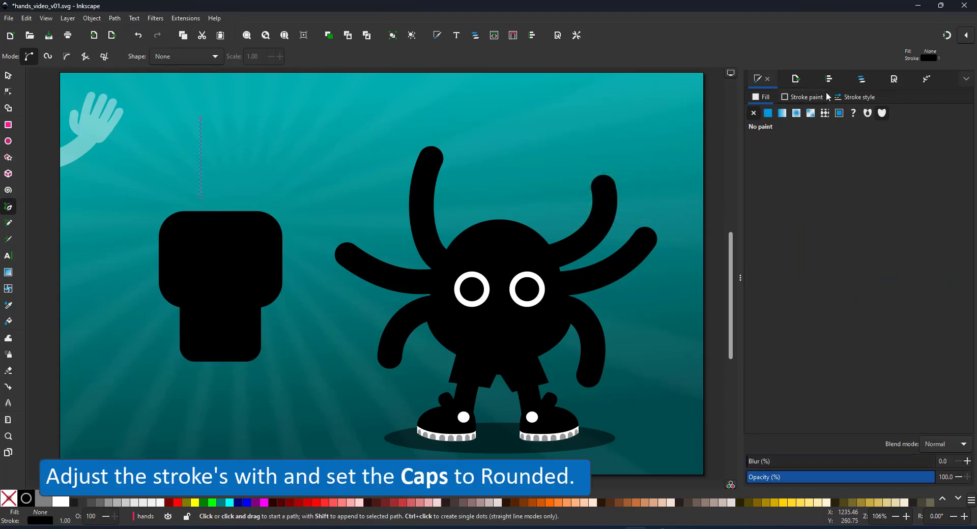
pyautogui.click(858, 97)
pyautogui.write('50.000')
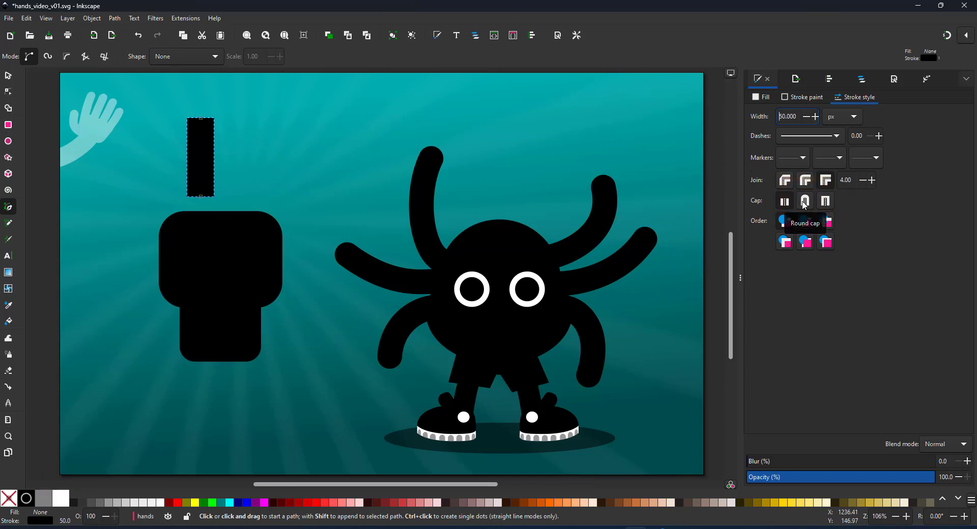
pyautogui.click(804, 201)
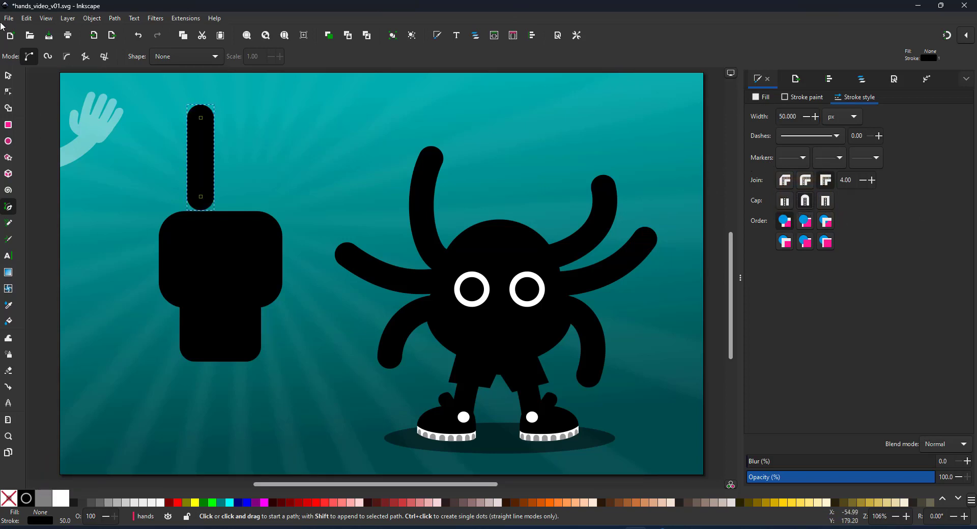
# Step: Duplicate the finger stroke for the remaining fingers and the thumb
pyautogui.press('ctrl+d')
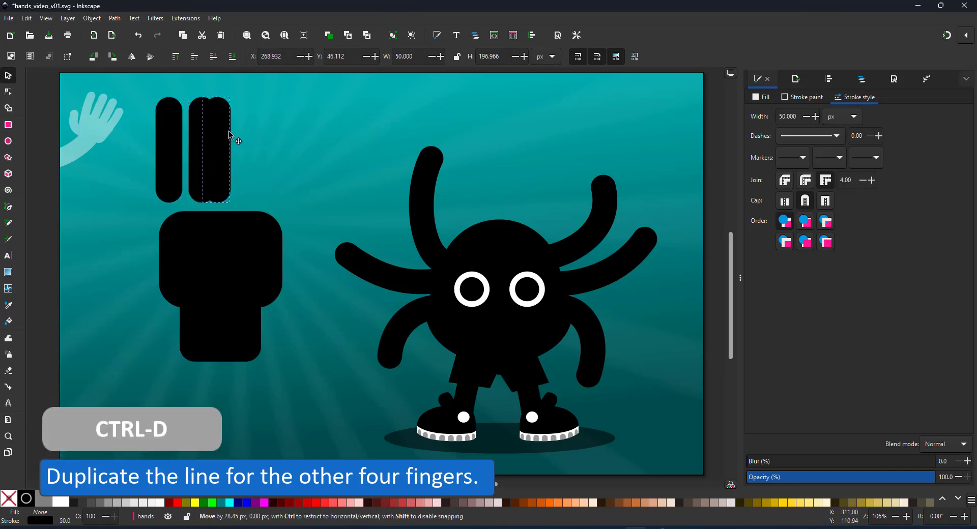
pyautogui.press('ctrl+d')
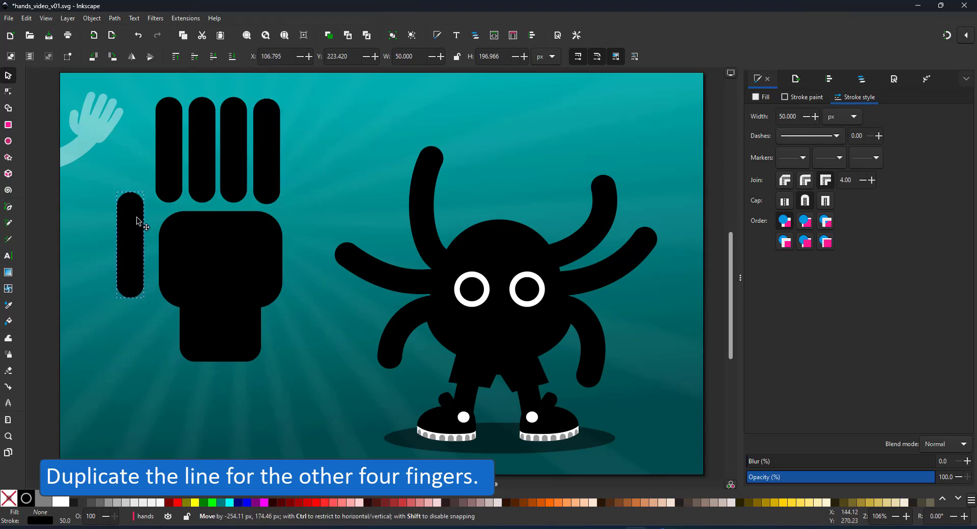
# Step: Pull the thumb's base toward the palm and bend the thumb into an outward curve
pyautogui.click(9, 91)
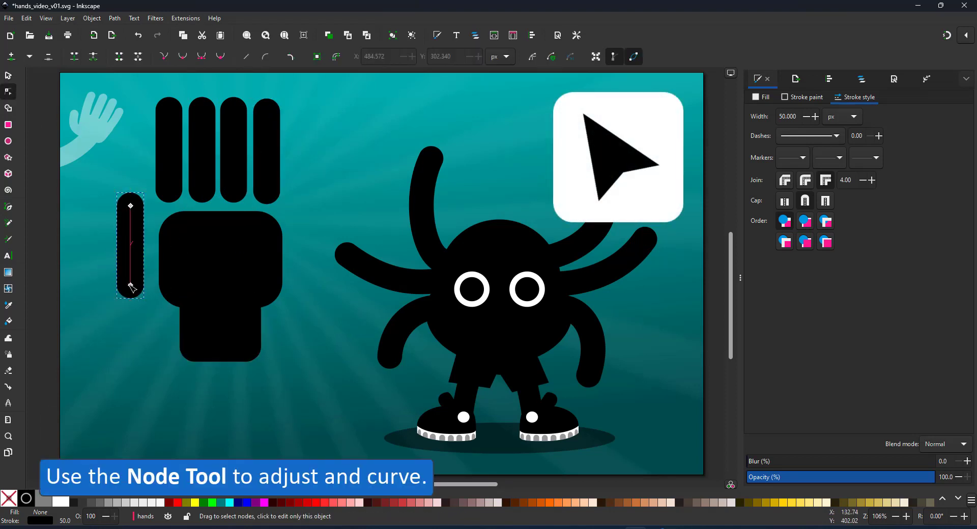
pyautogui.moveTo(133, 286); pyautogui.dragTo(173, 293)
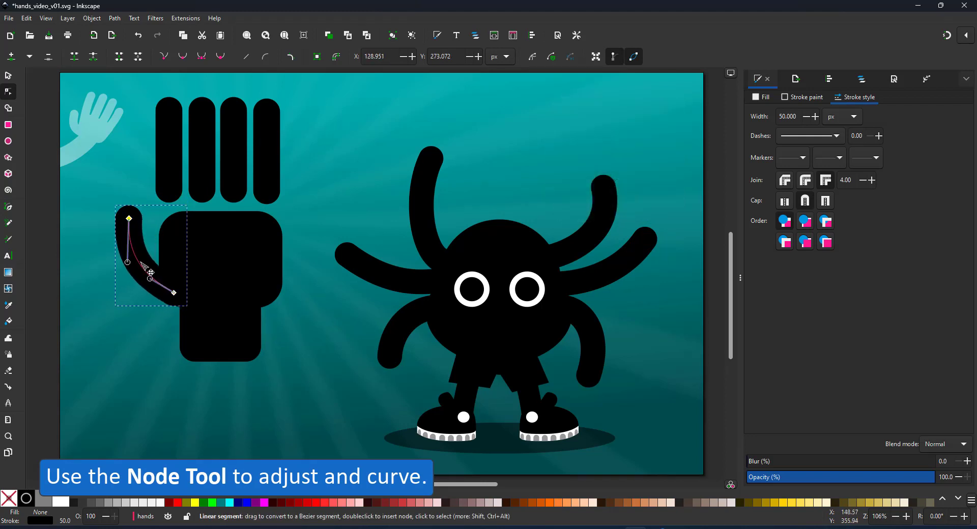
pyautogui.moveTo(143, 261); pyautogui.dragTo(159, 293)
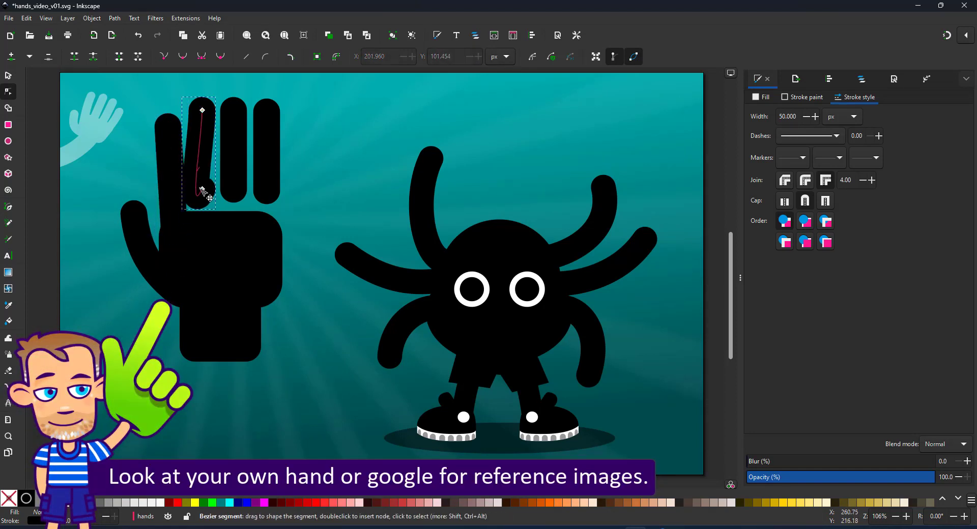
# Step: Adjust the index, middle and little finger strokes to varied lengths and tilts
pyautogui.moveTo(201, 191); pyautogui.dragTo(201, 219)
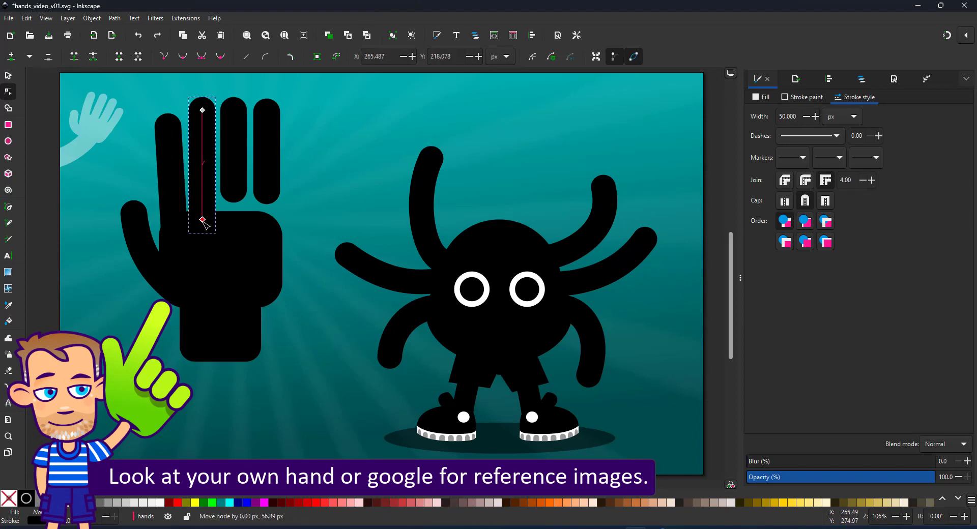
pyautogui.moveTo(202, 219); pyautogui.dragTo(234, 196)
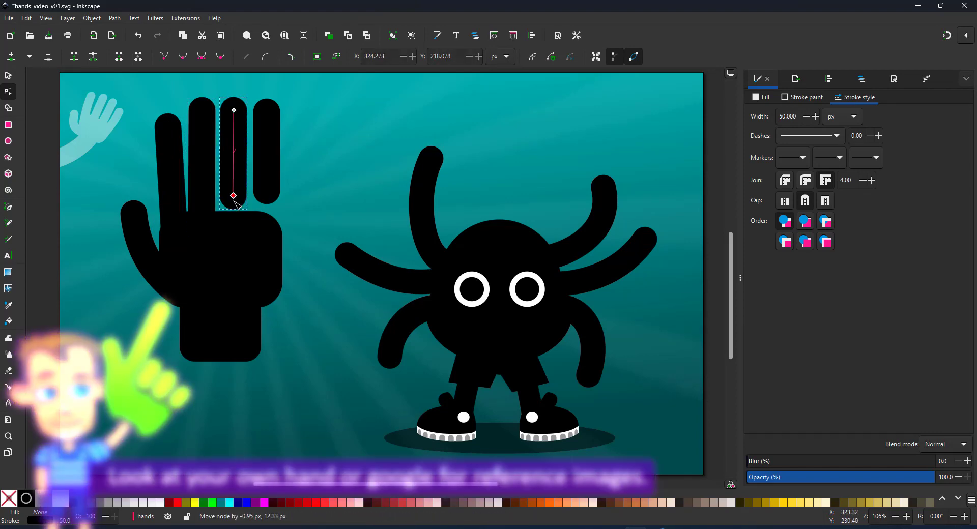
pyautogui.moveTo(233, 197); pyautogui.dragTo(237, 119)
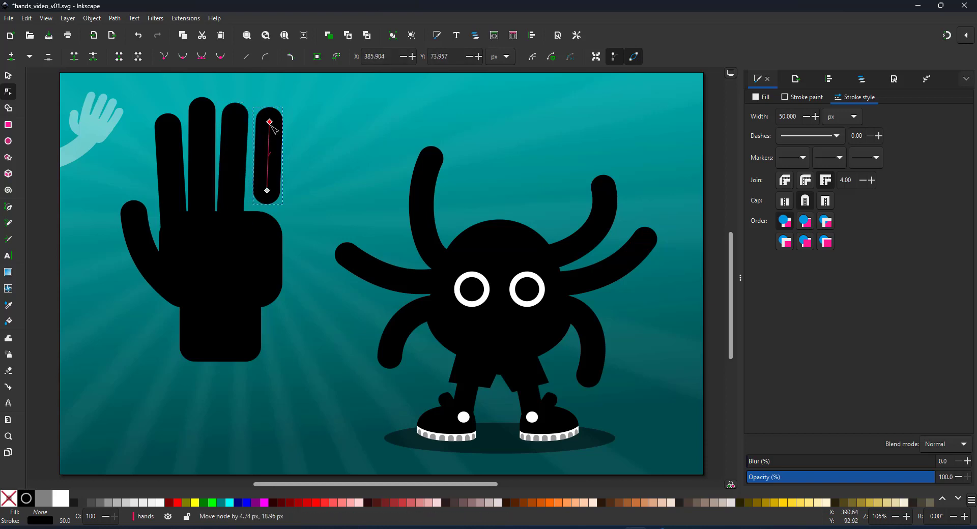
pyautogui.moveTo(268, 190); pyautogui.dragTo(258, 225)
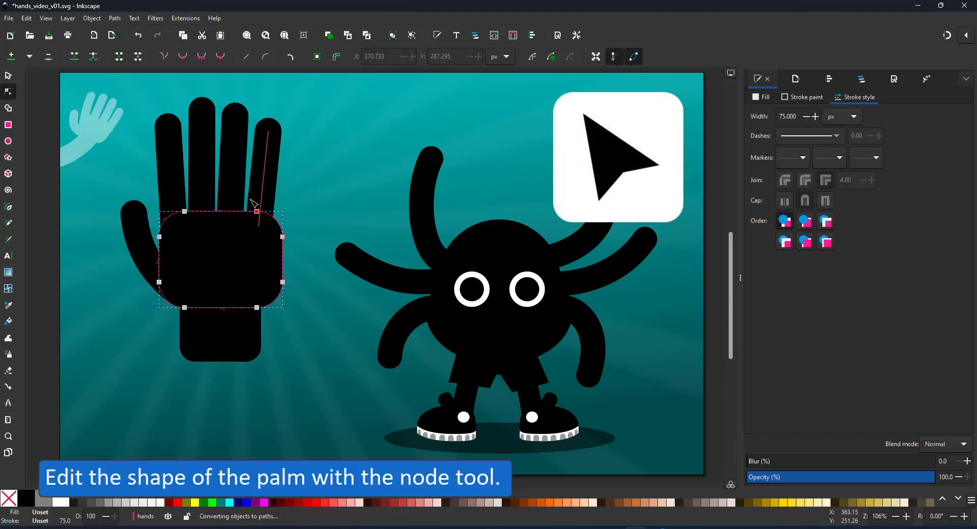
# Step: Drag the palm path's nodes so its outline narrows toward the wrist
pyautogui.moveTo(255, 211); pyautogui.dragTo(281, 285)
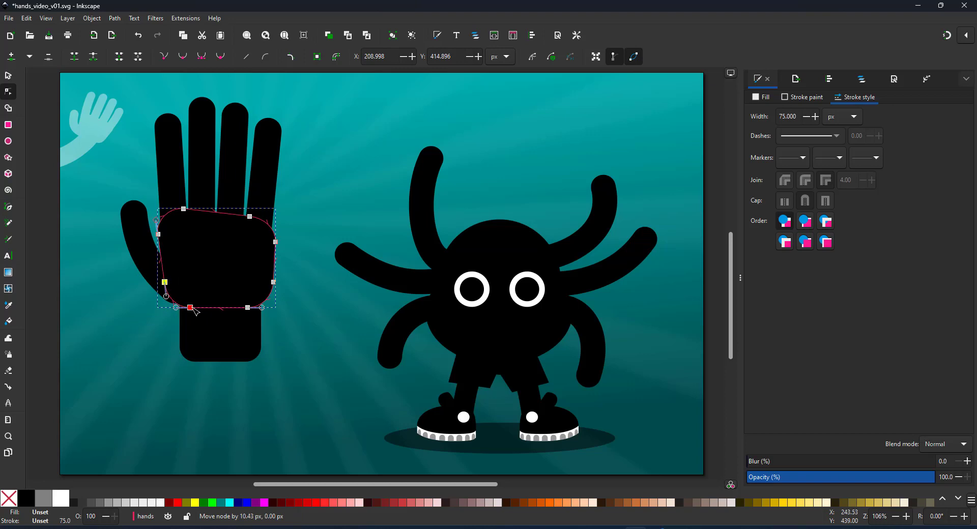
pyautogui.moveTo(189, 307); pyautogui.dragTo(264, 285)
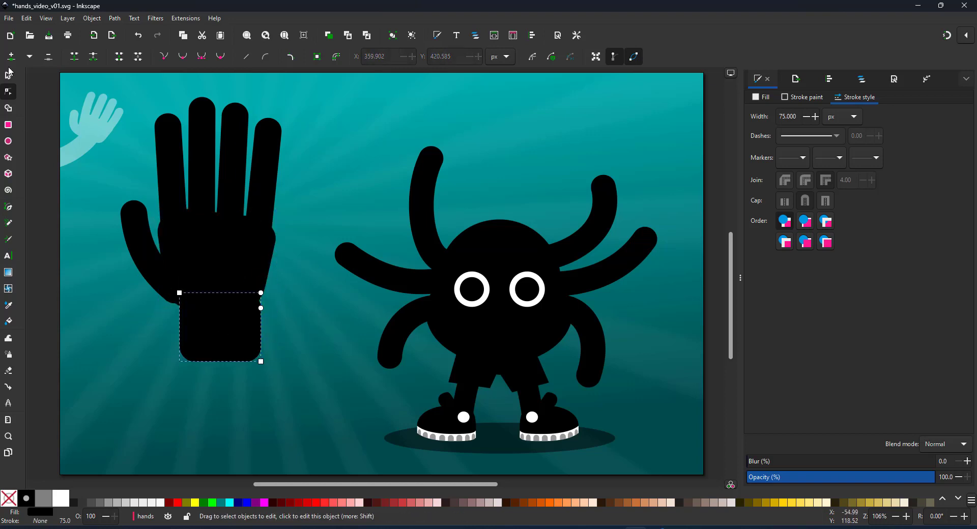
# Step: Nudge two fingers into a tighter spread, then rubber-band select all hand parts
pyautogui.click(9, 75)
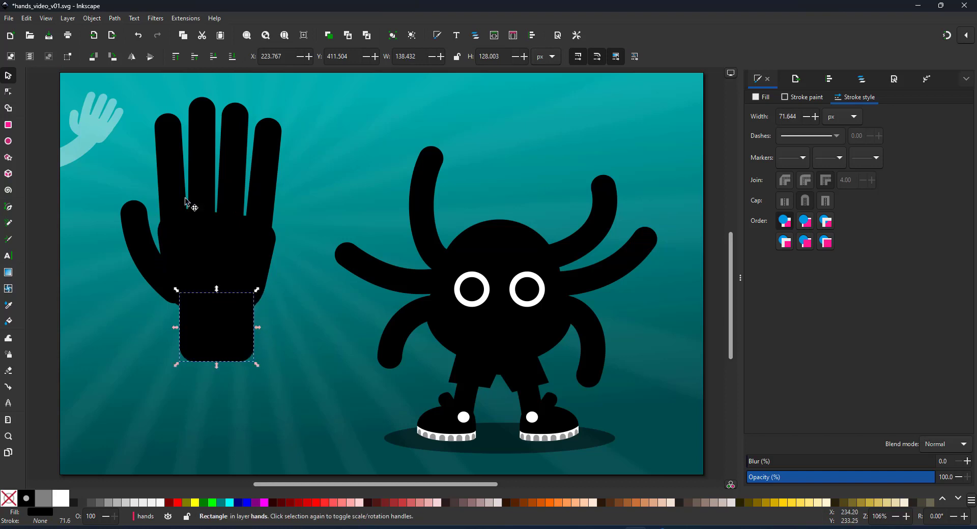
pyautogui.moveTo(217, 327); pyautogui.dragTo(169, 181)
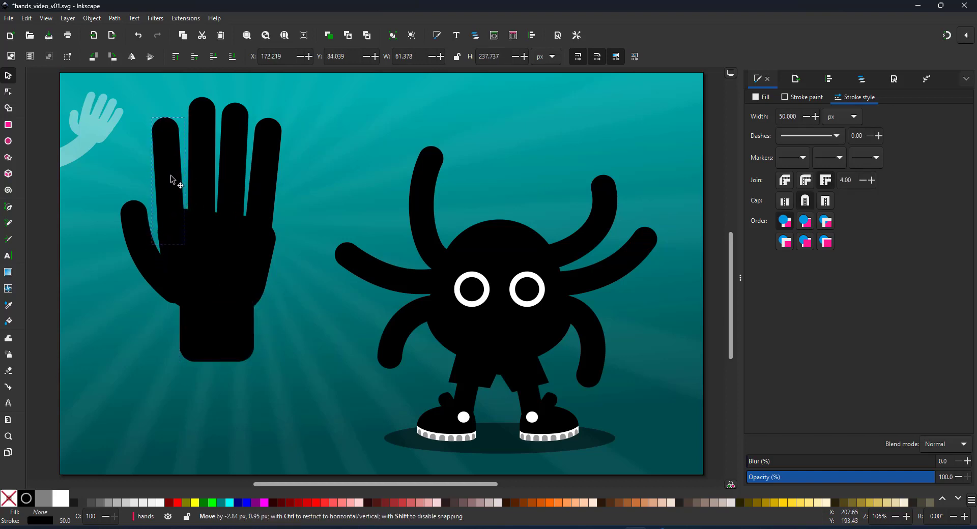
pyautogui.moveTo(171, 181); pyautogui.dragTo(216, 159)
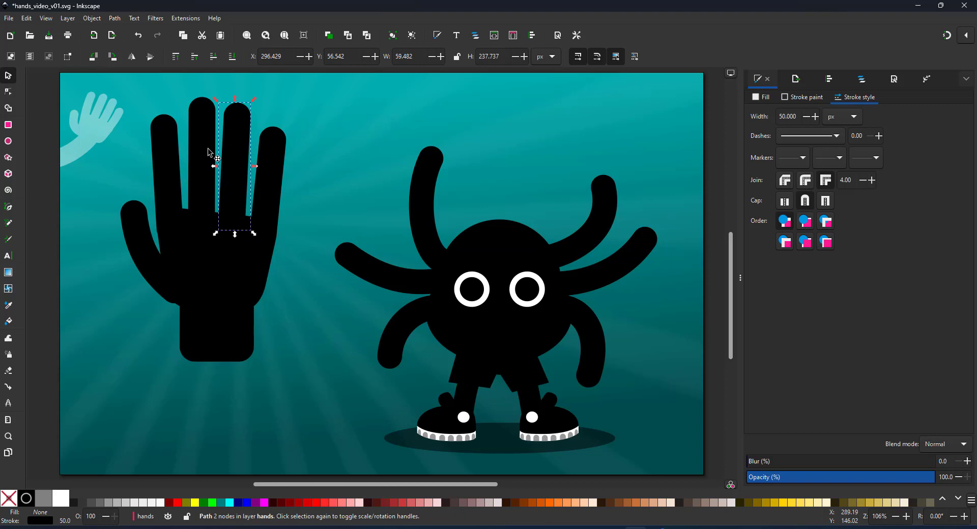
pyautogui.click(144, 209)
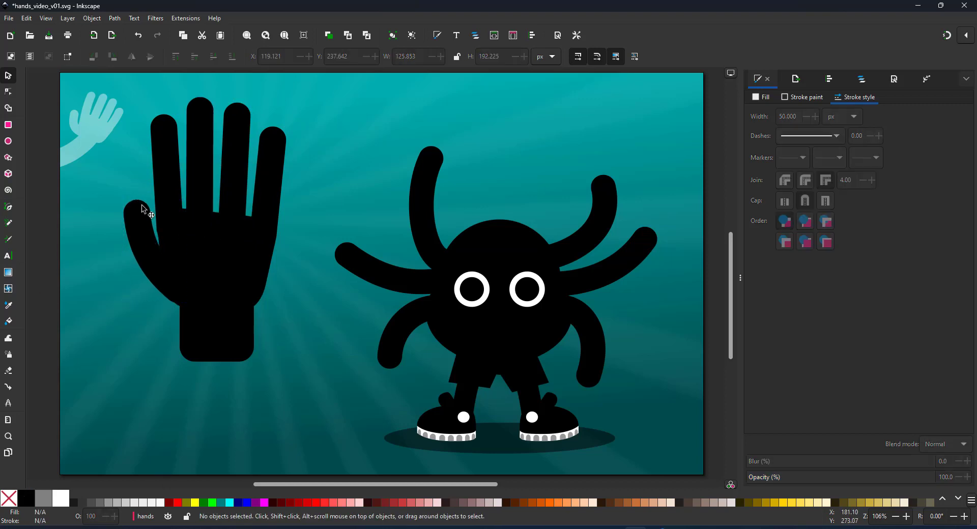
pyautogui.moveTo(199, 249); pyautogui.dragTo(168, 293)
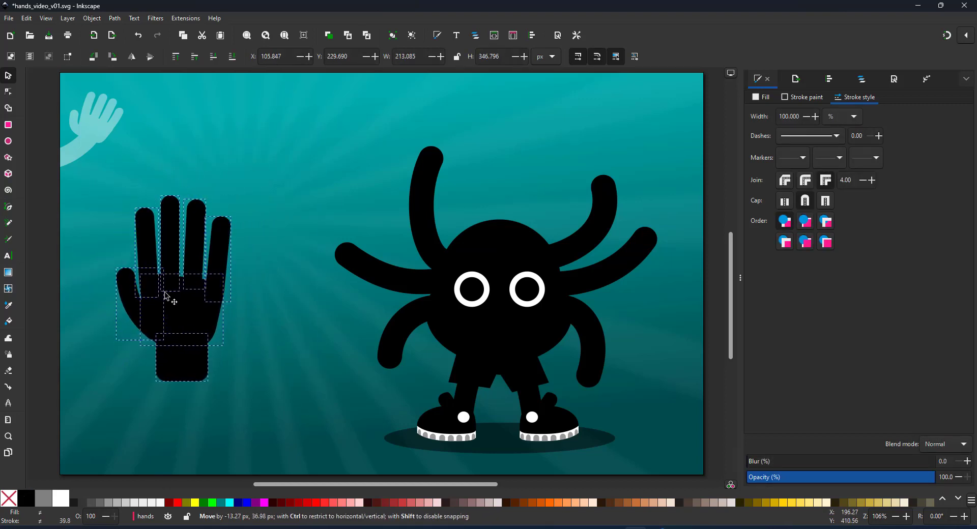
# Step: Move the selected hand onto the upper-right arm and duplicate it
pyautogui.moveTo(172, 296); pyautogui.dragTo(300, 204)
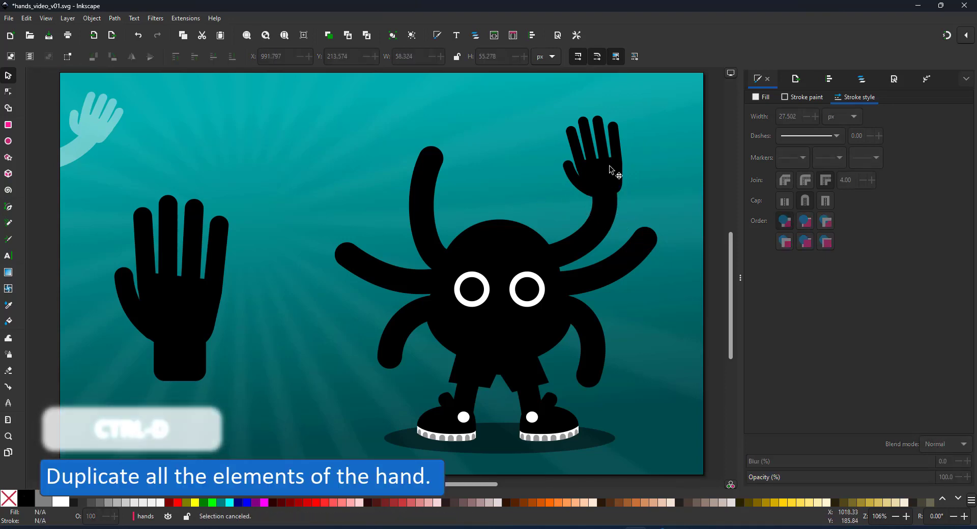
pyautogui.press('ctrl+d')
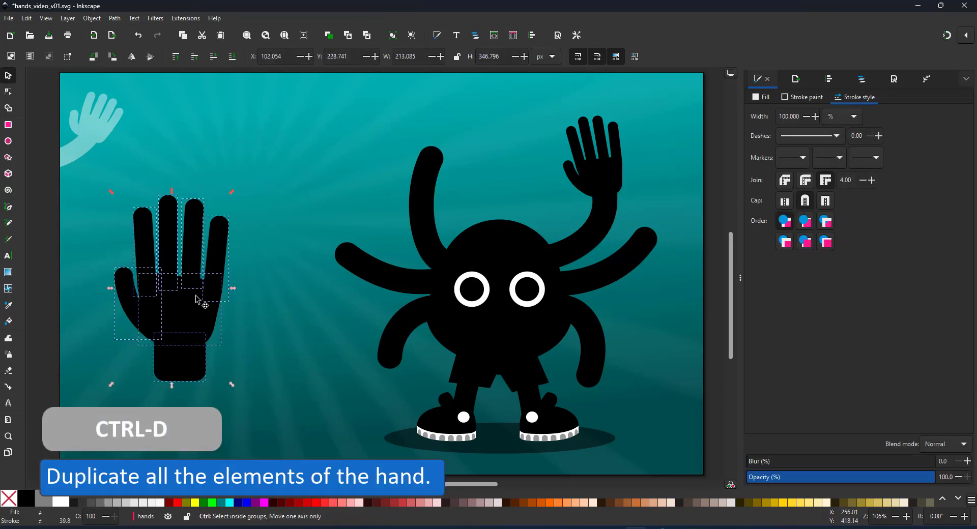
# Step: Fold the copied hand's fingers into a peace sign and move it onto the raised arm
pyautogui.press('ctrl+d')
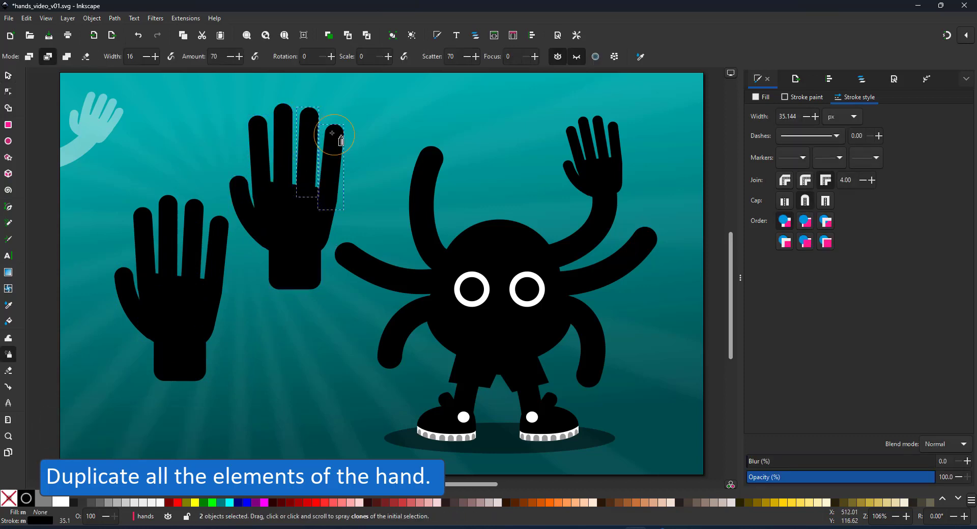
pyautogui.click(9, 91)
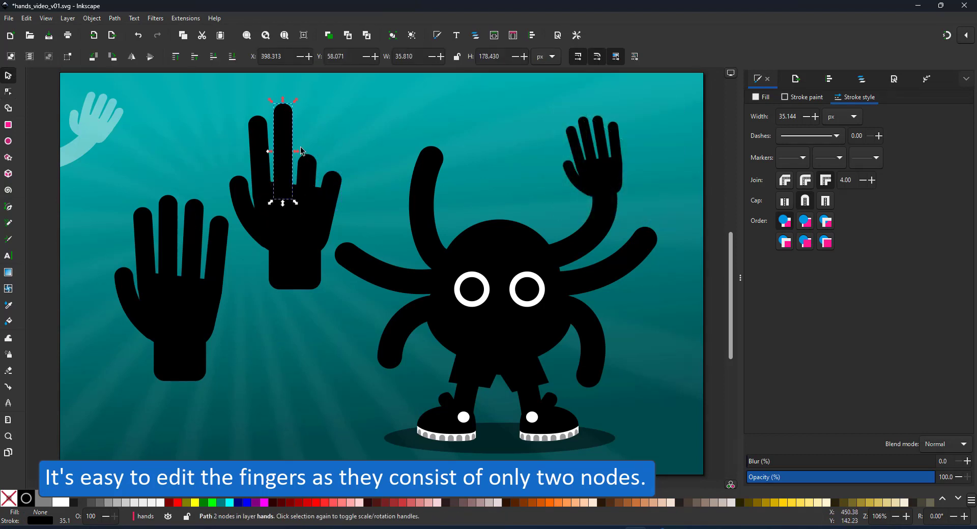
pyautogui.moveTo(284, 100); pyautogui.dragTo(294, 115)
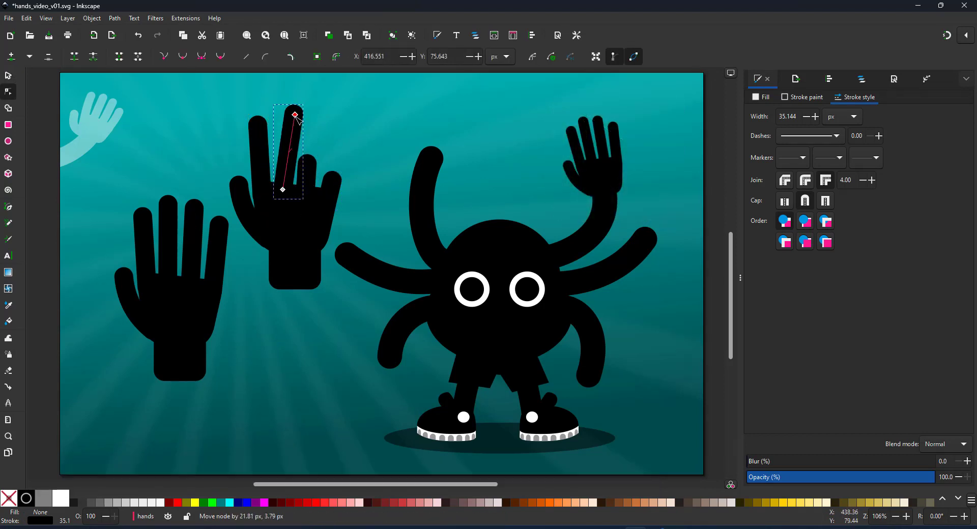
pyautogui.moveTo(293, 116); pyautogui.dragTo(238, 184)
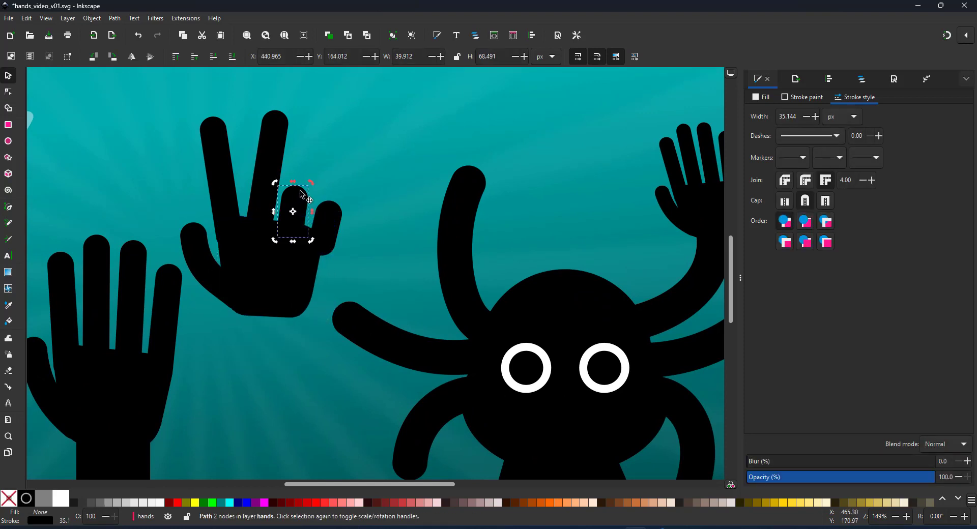
pyautogui.moveTo(296, 199); pyautogui.dragTo(291, 224)
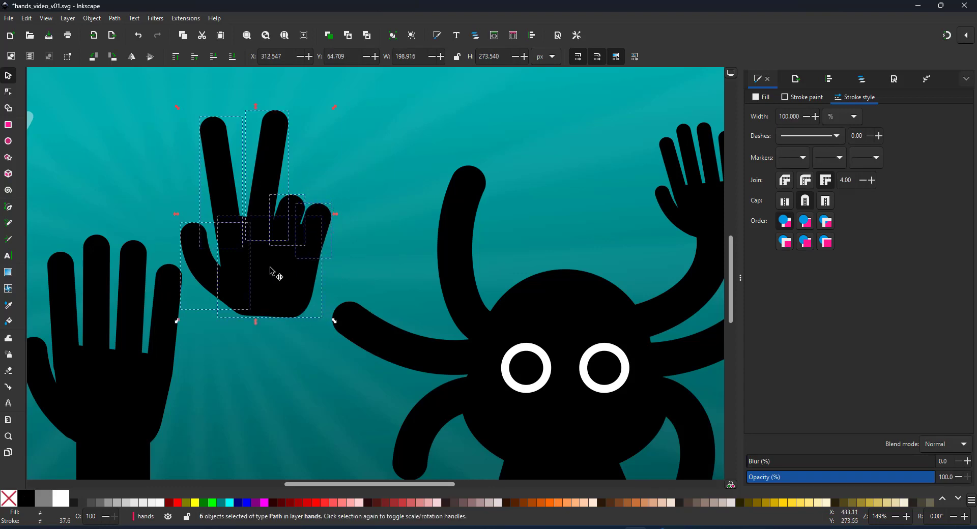
pyautogui.moveTo(271, 274); pyautogui.dragTo(414, 240)
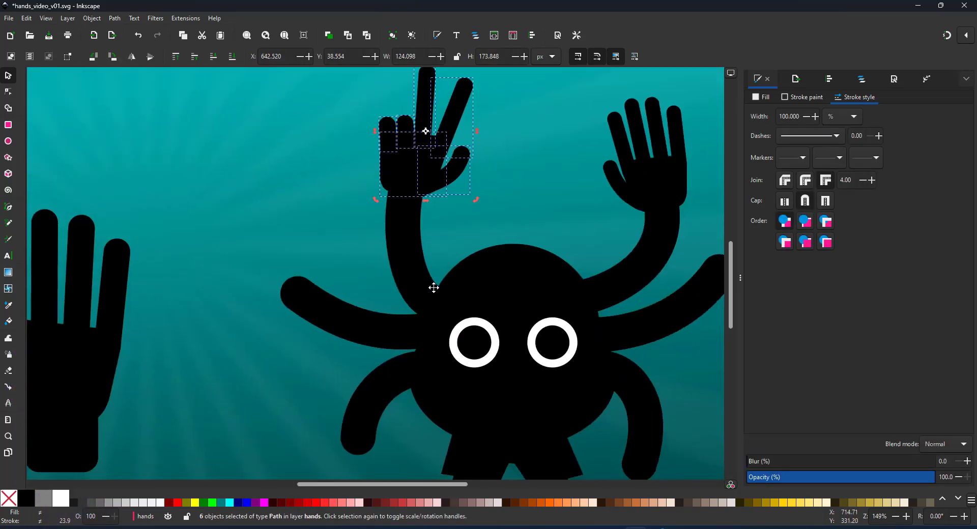
# Step: Scroll the canvas and select the open hand to copy it again
pyautogui.scroll(-3)
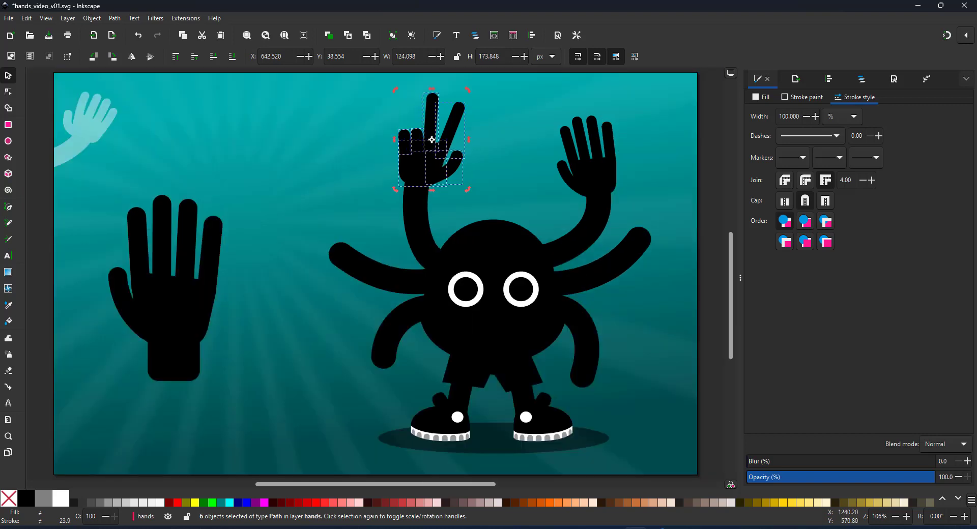
pyautogui.moveTo(516, 178)
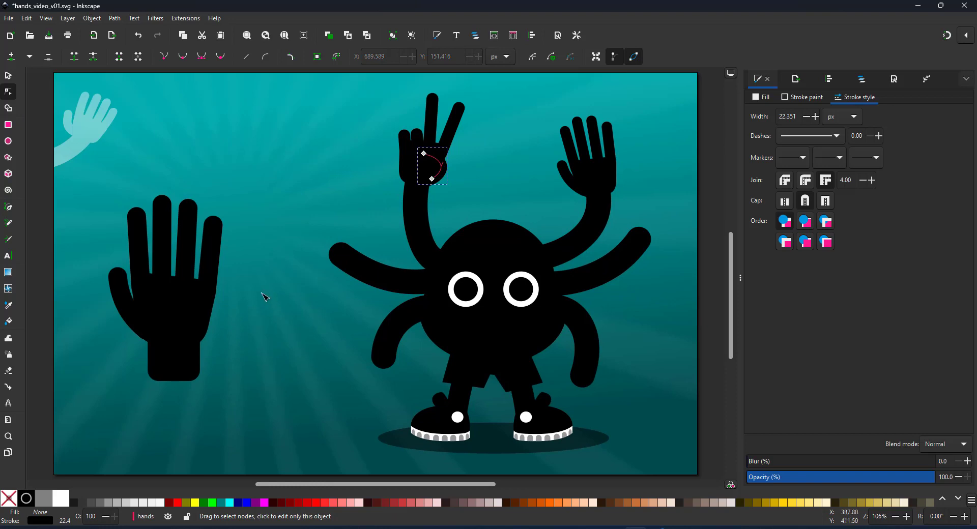
pyautogui.click(8, 75)
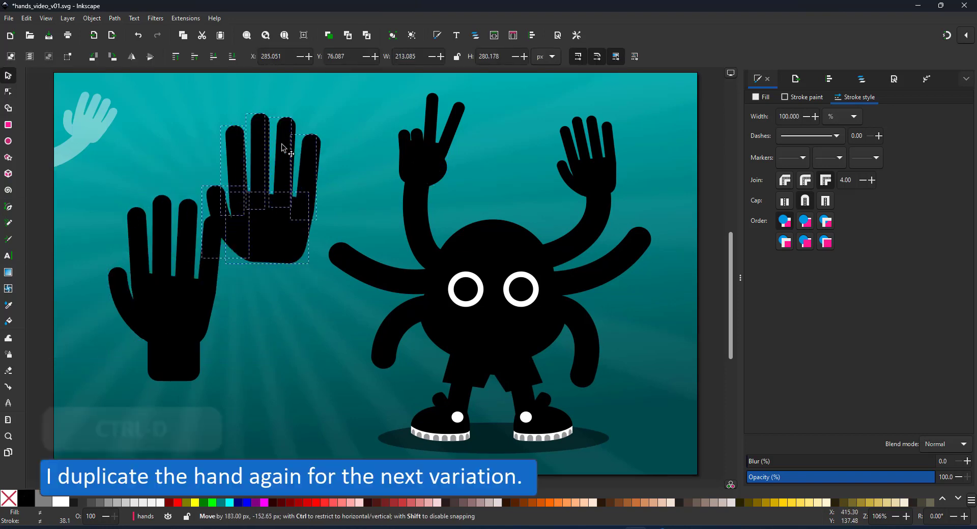
# Step: Duplicate the open hand as the starting point for the pointing hand
pyautogui.press('ctrl+d')
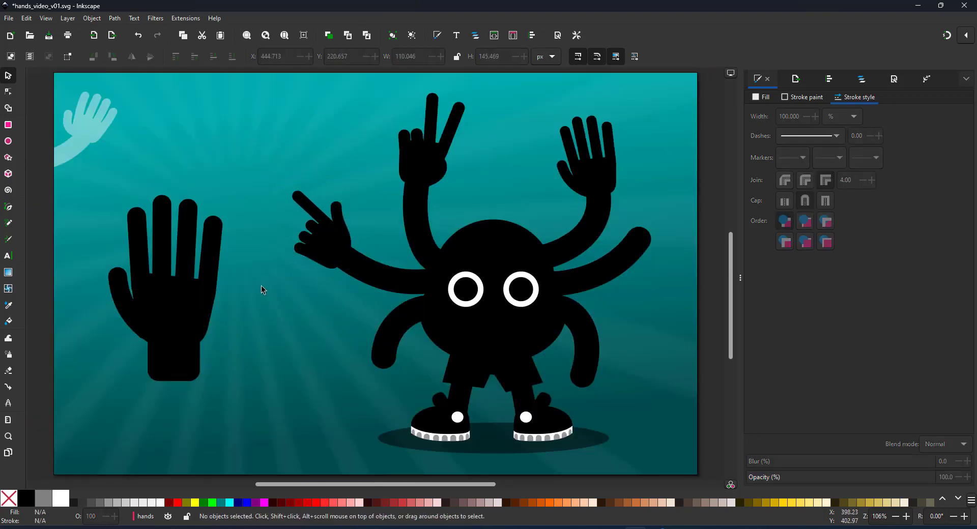
pyautogui.moveTo(97, 182)
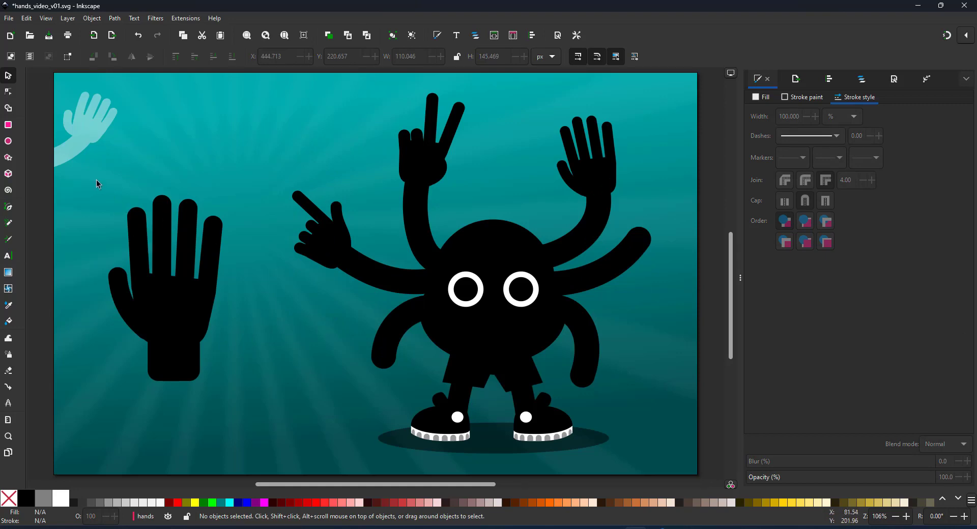
# Step: Reshape a copy of the open hand into a thumbs-up, bending the thumb upward and pulling the fingers in
pyautogui.click(165, 280)
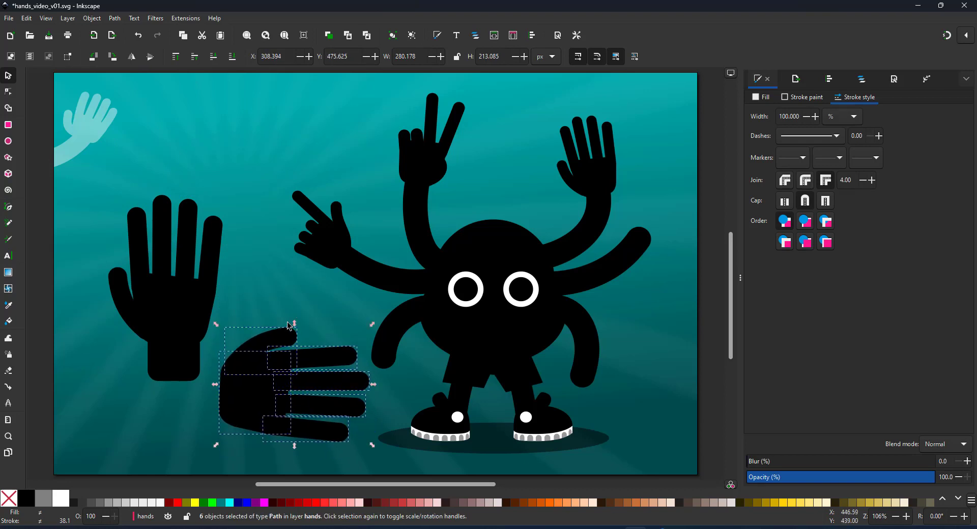
pyautogui.click(8, 92)
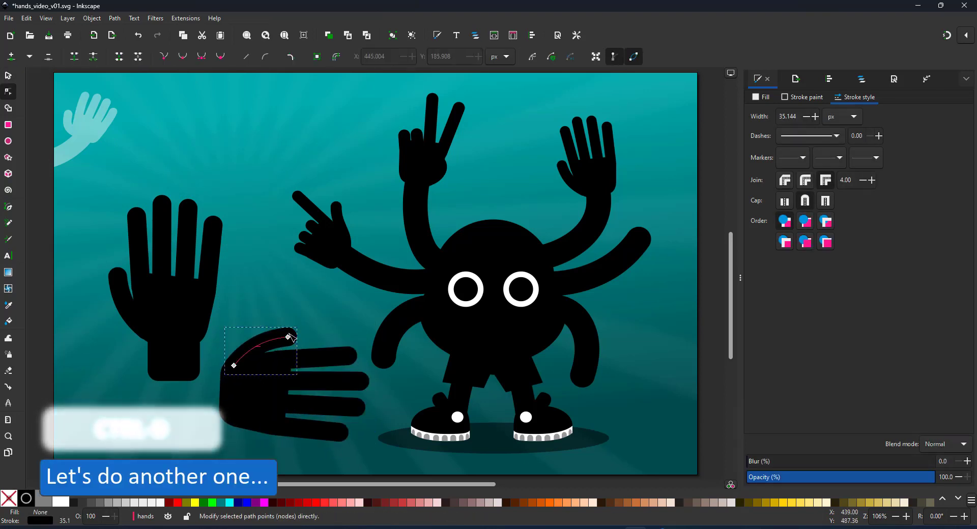
pyautogui.press('ctrl+d')
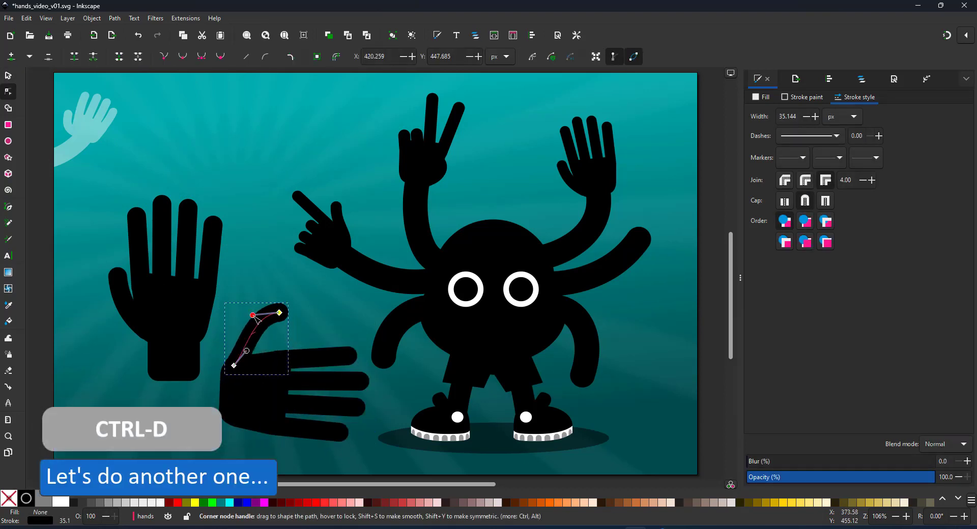
pyautogui.moveTo(278, 312); pyautogui.dragTo(272, 317)
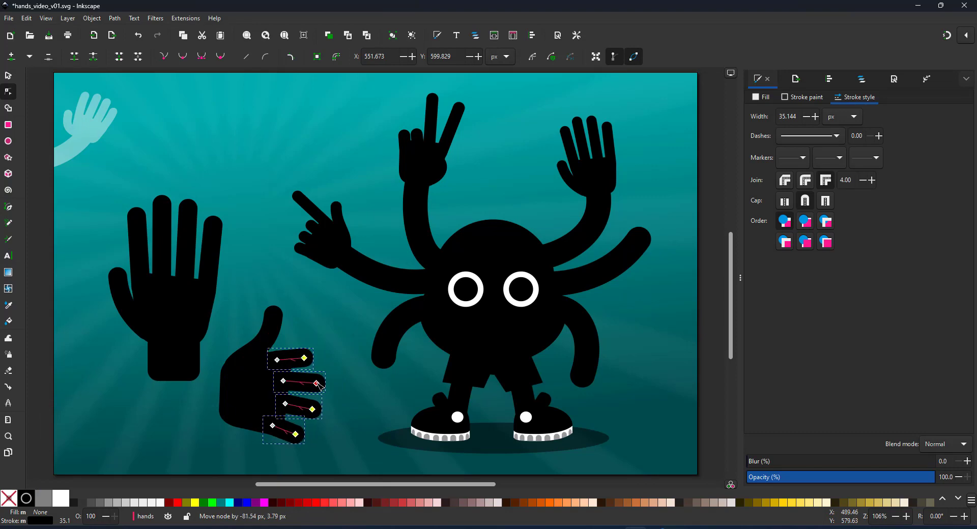
pyautogui.scroll(3)
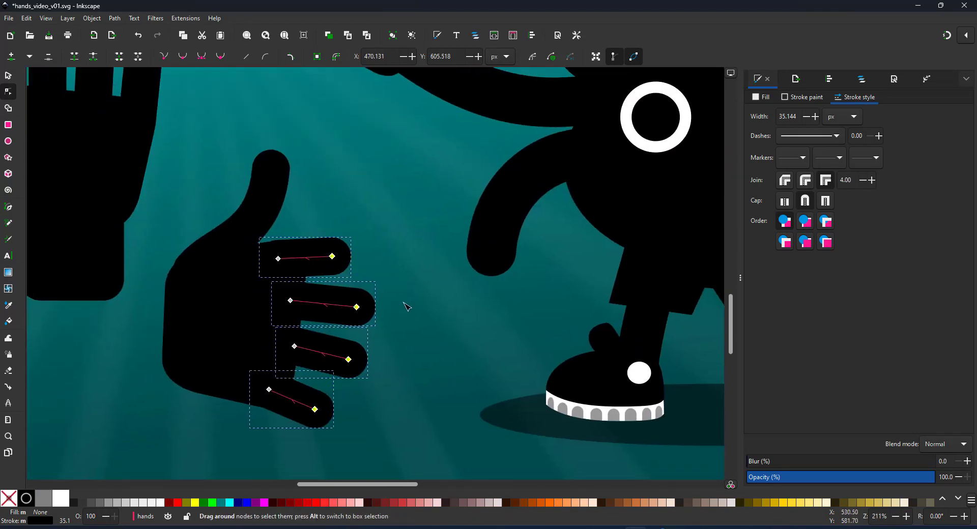
pyautogui.moveTo(355, 307); pyautogui.dragTo(335, 300)
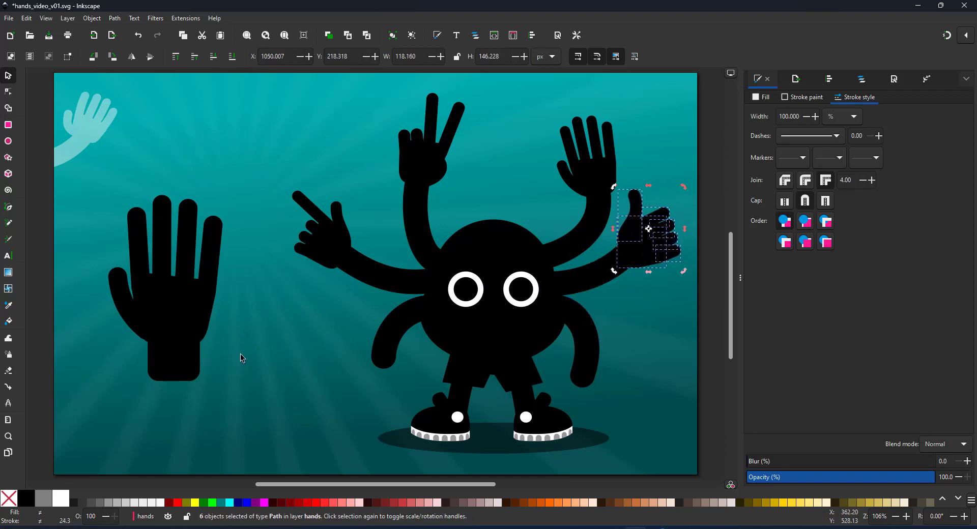
pyautogui.moveTo(90, 169); pyautogui.dragTo(238, 349)
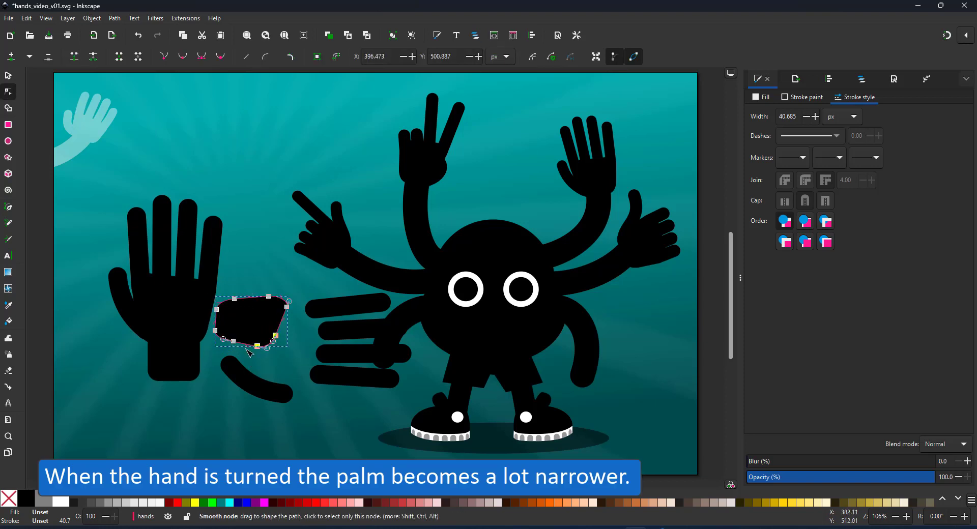
# Step: Narrow the palm by its corner node and slide a finger into place along it
pyautogui.click(8, 75)
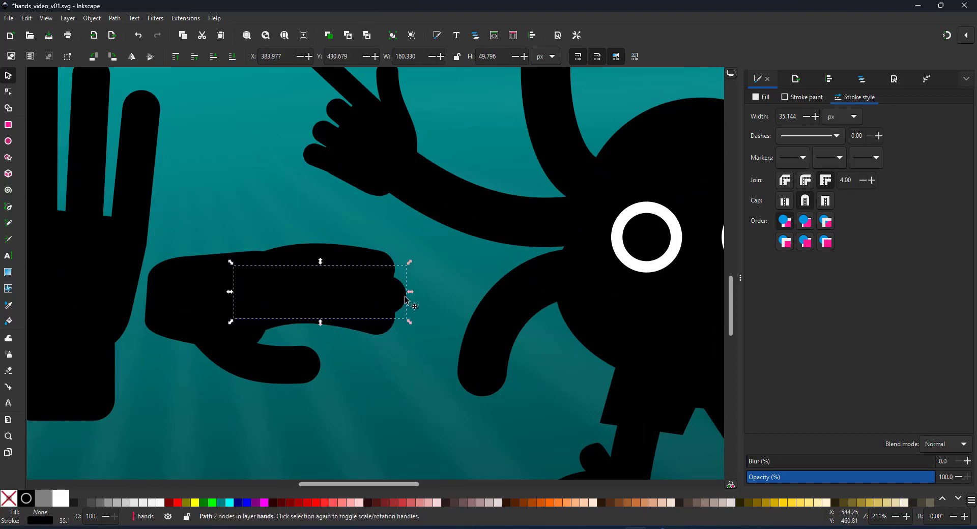
pyautogui.moveTo(405, 300); pyautogui.dragTo(367, 281)
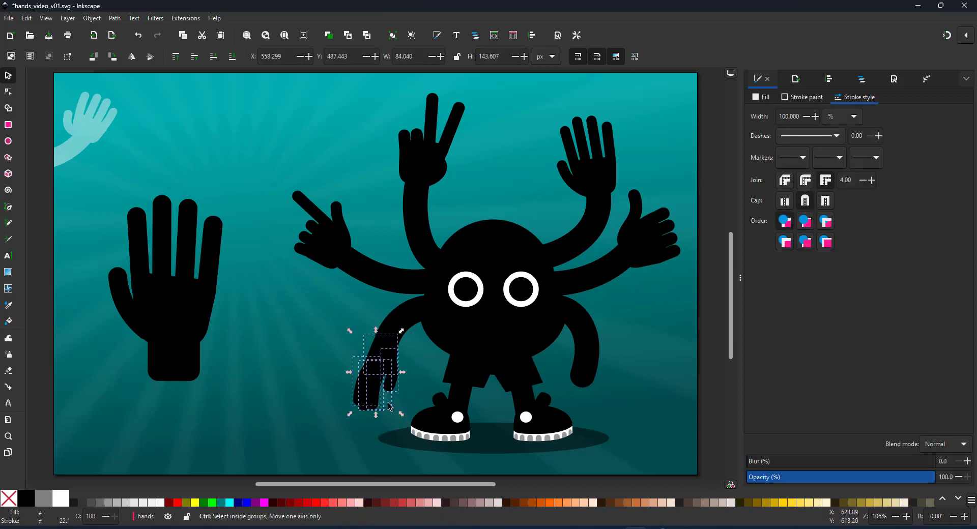
# Step: Copy the side-view hand, rotate one finger and move two fingers against the palm
pyautogui.click(131, 56)
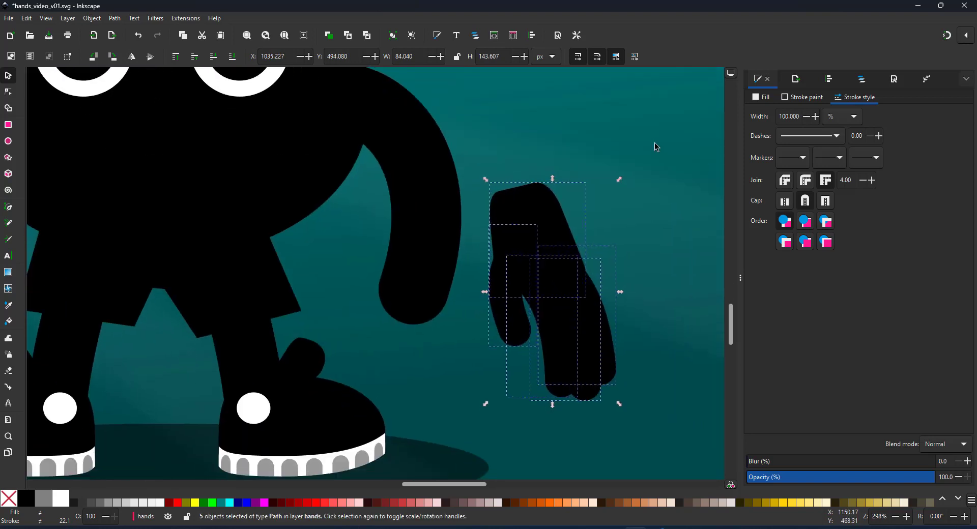
pyautogui.click(573, 311)
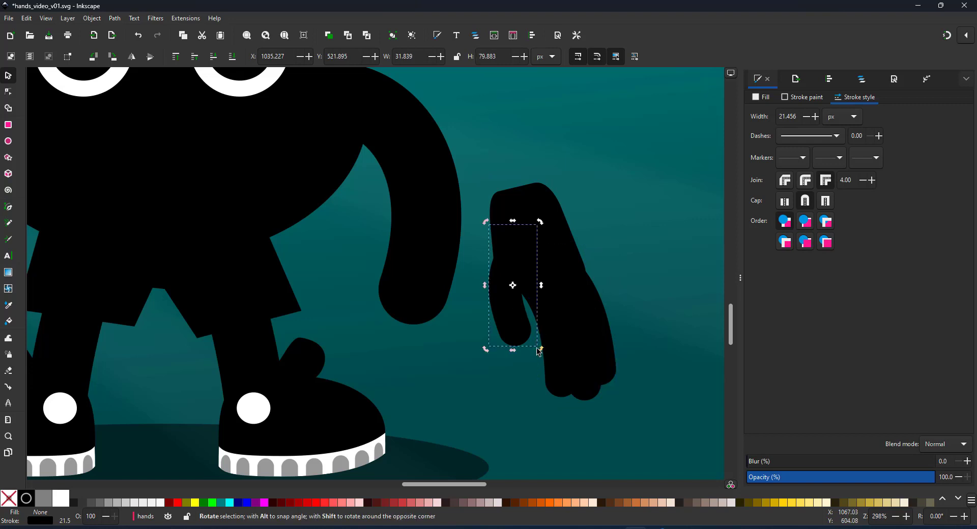
pyautogui.moveTo(512, 285); pyautogui.dragTo(502, 297)
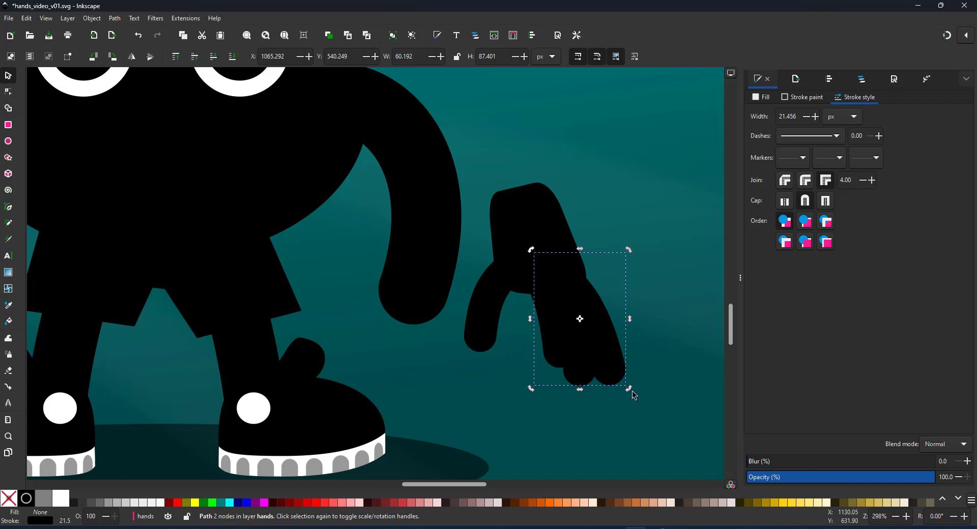
pyautogui.click(601, 358)
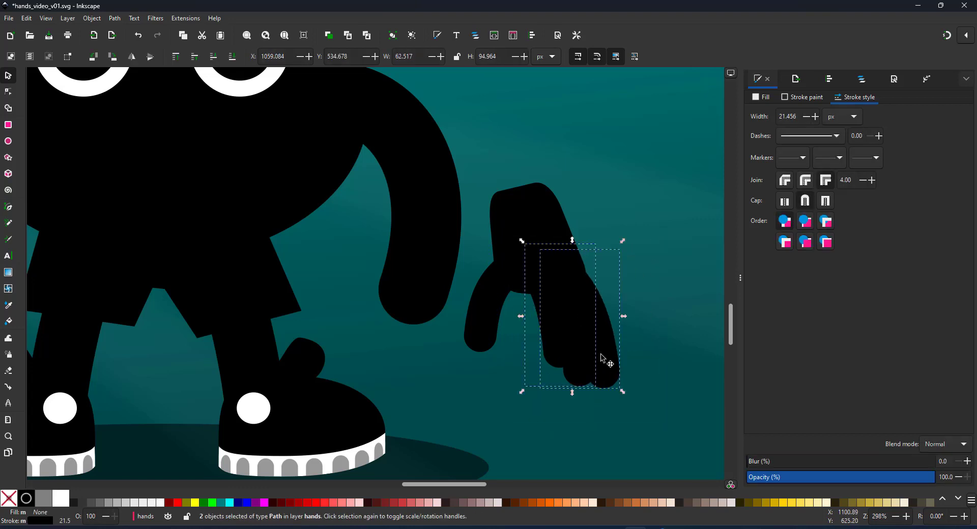
pyautogui.moveTo(601, 358); pyautogui.dragTo(541, 346)
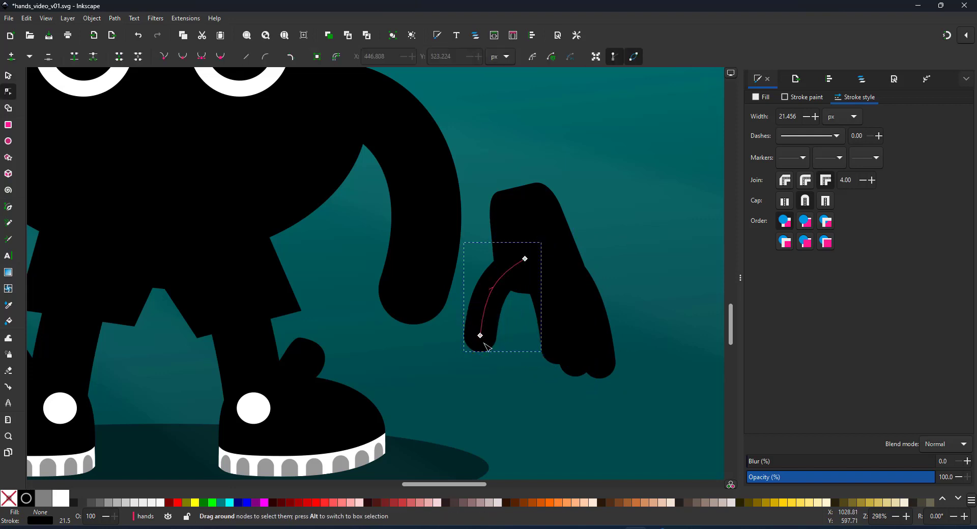
# Step: Curve the thumb of the copied side-view hand into a hook
pyautogui.moveTo(480, 335); pyautogui.dragTo(488, 316)
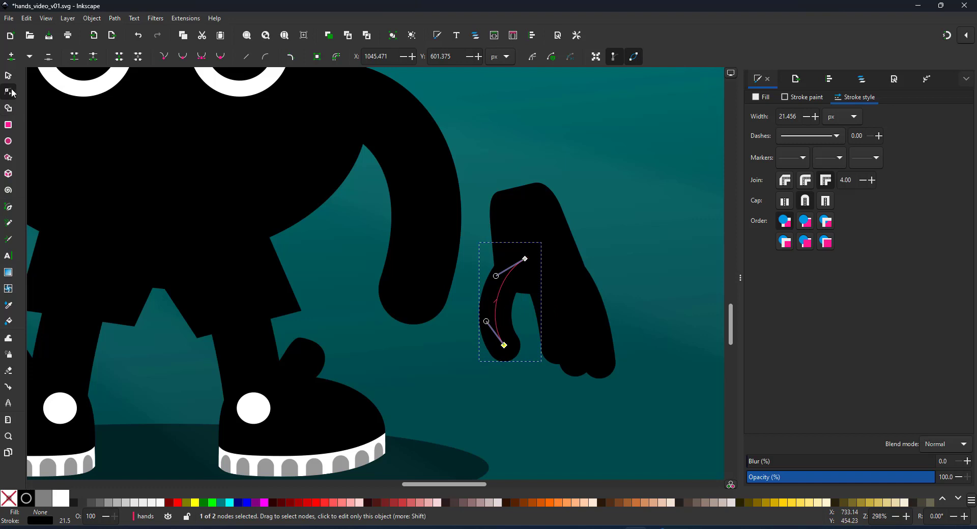
pyautogui.click(8, 74)
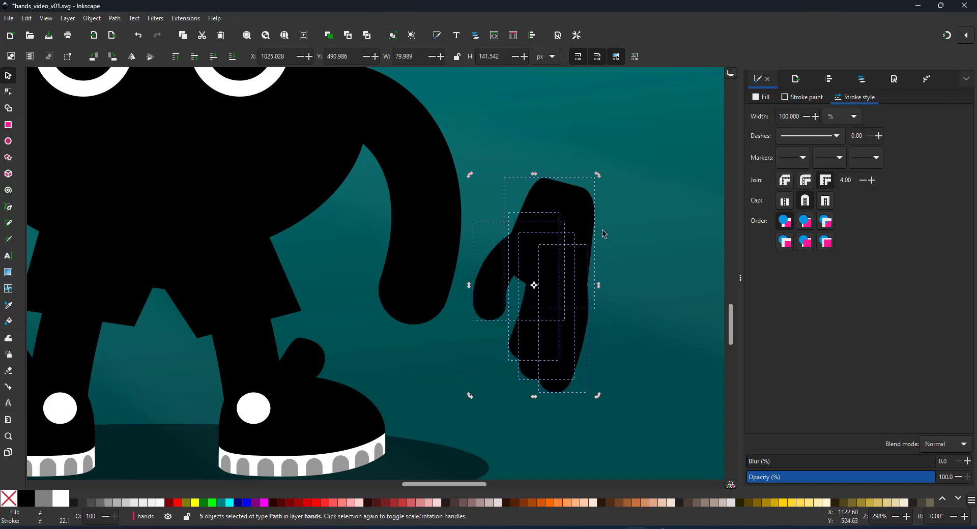
pyautogui.click(539, 293)
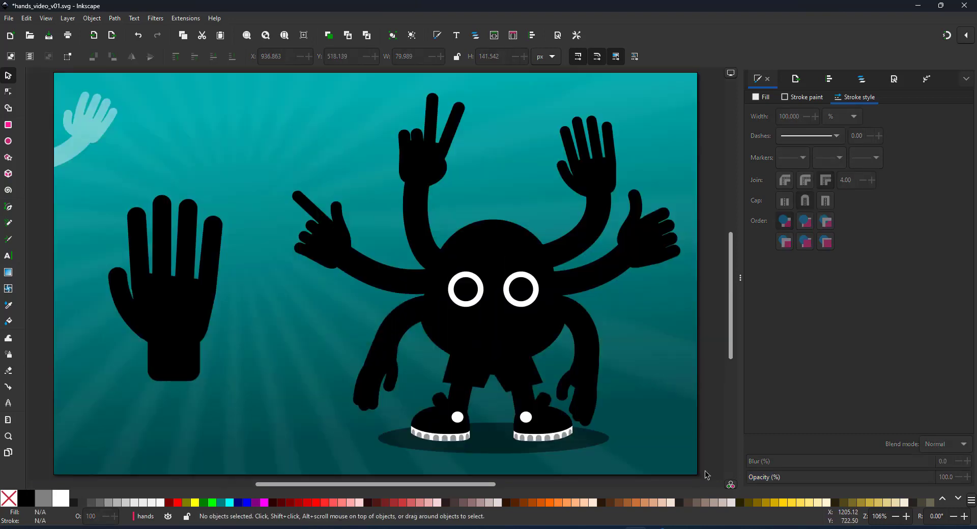
pyautogui.moveTo(708, 485)
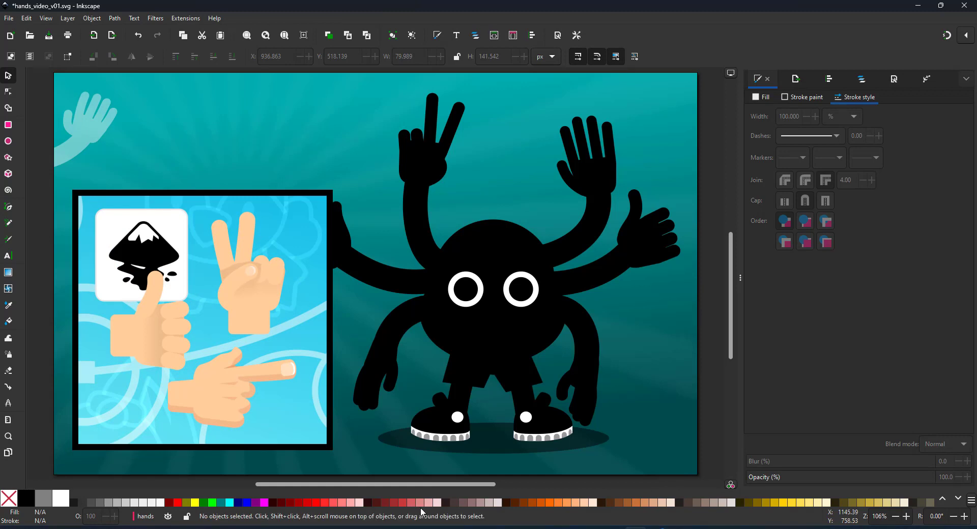
pyautogui.moveTo(525, 471)
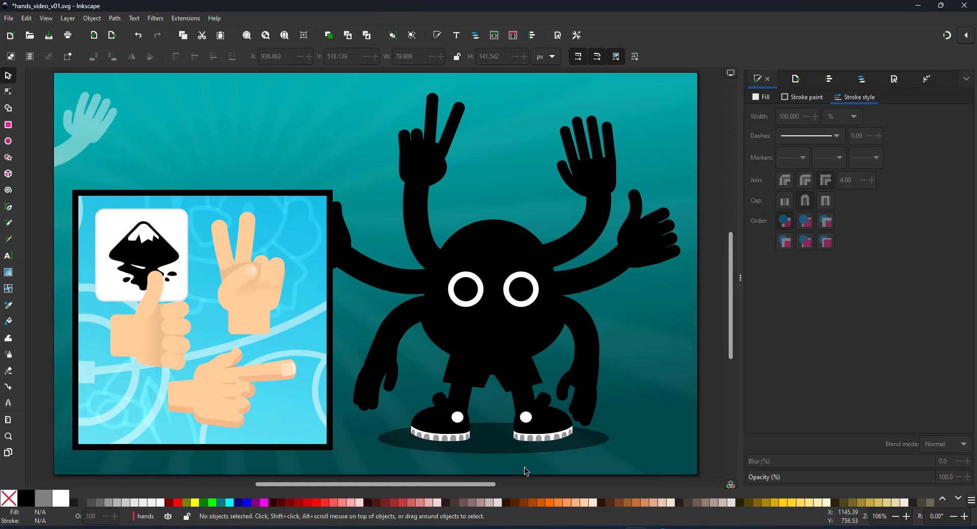